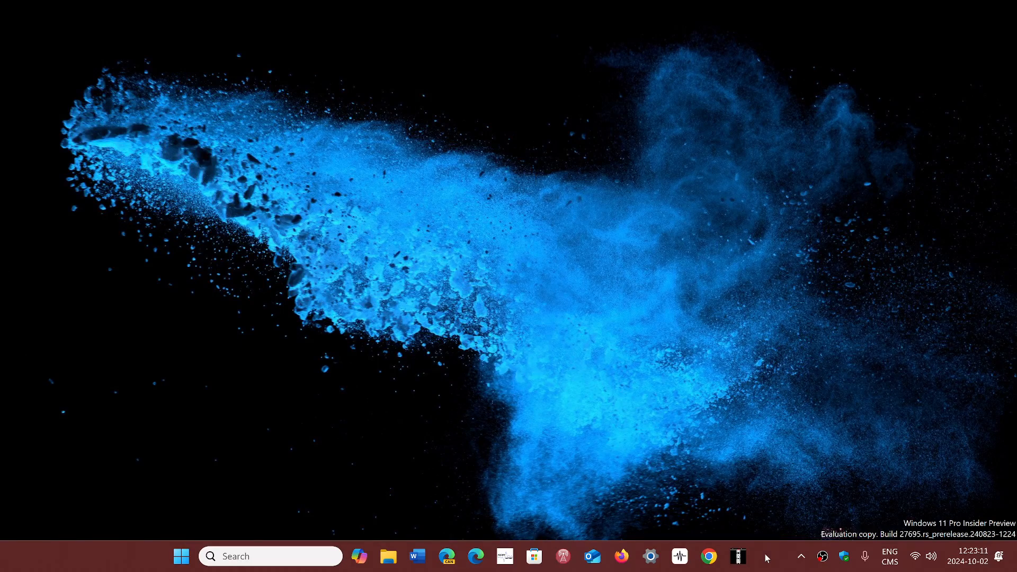
mouse_move(225, 496)
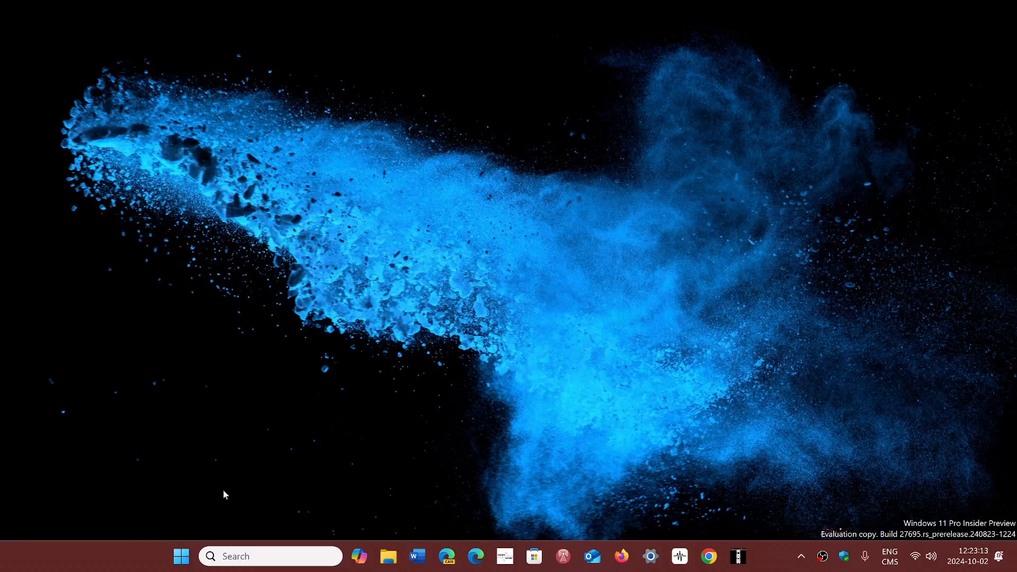
Launch Device Manager from the Start menu and expand Sound, video and game controllers
right_click(181, 557)
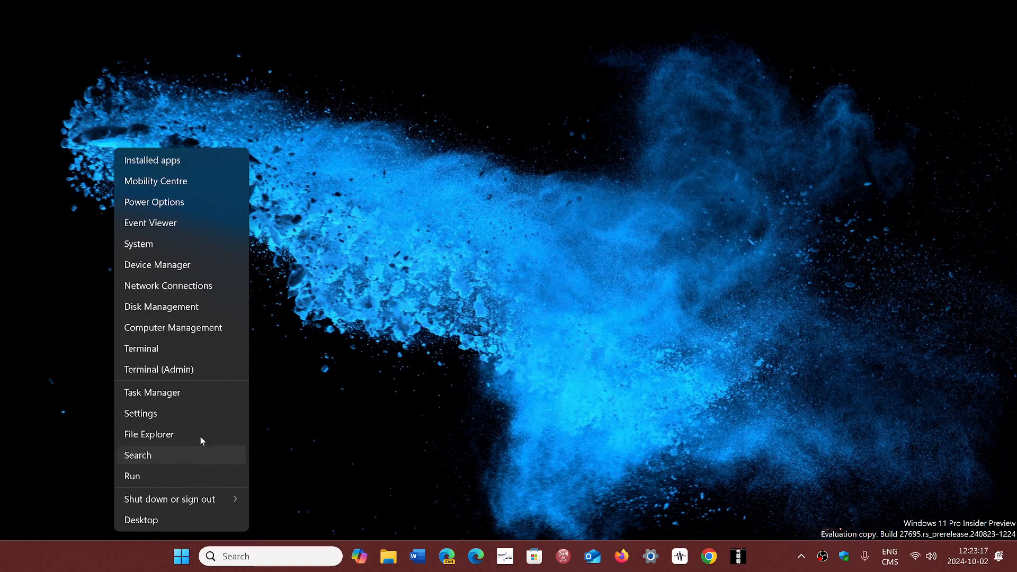
mouse_move(193, 327)
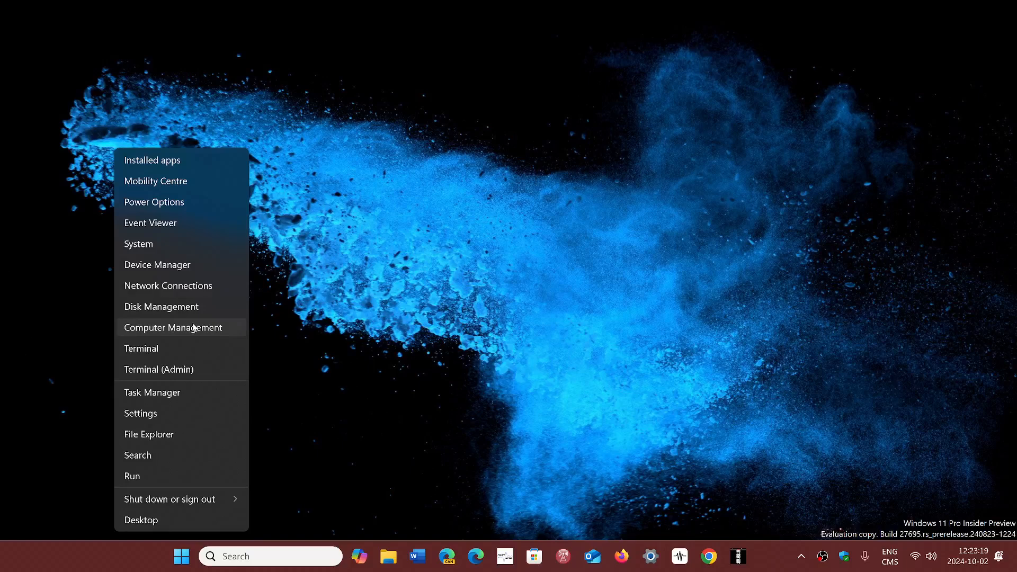
left_click(414, 351)
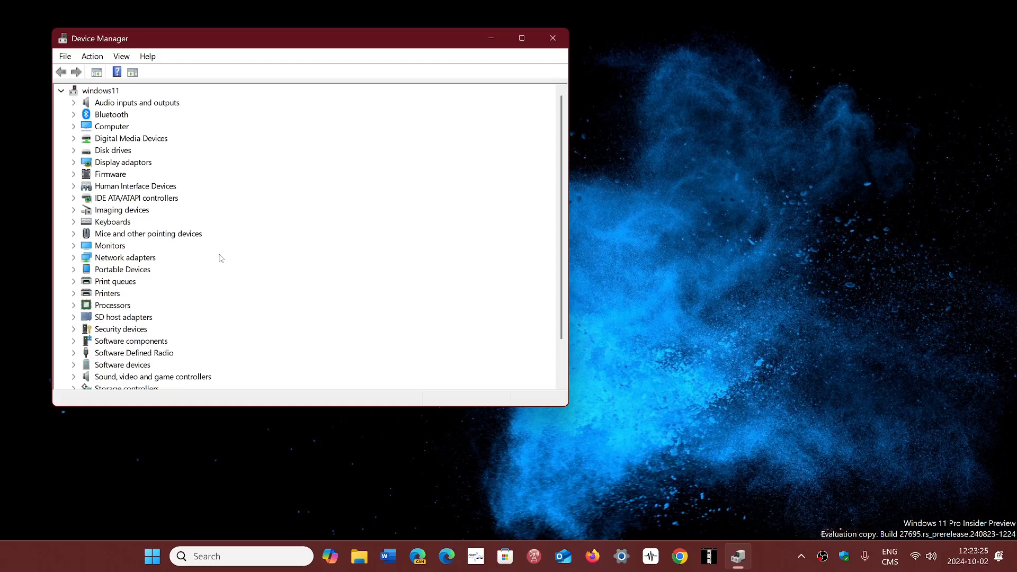
mouse_move(206, 269)
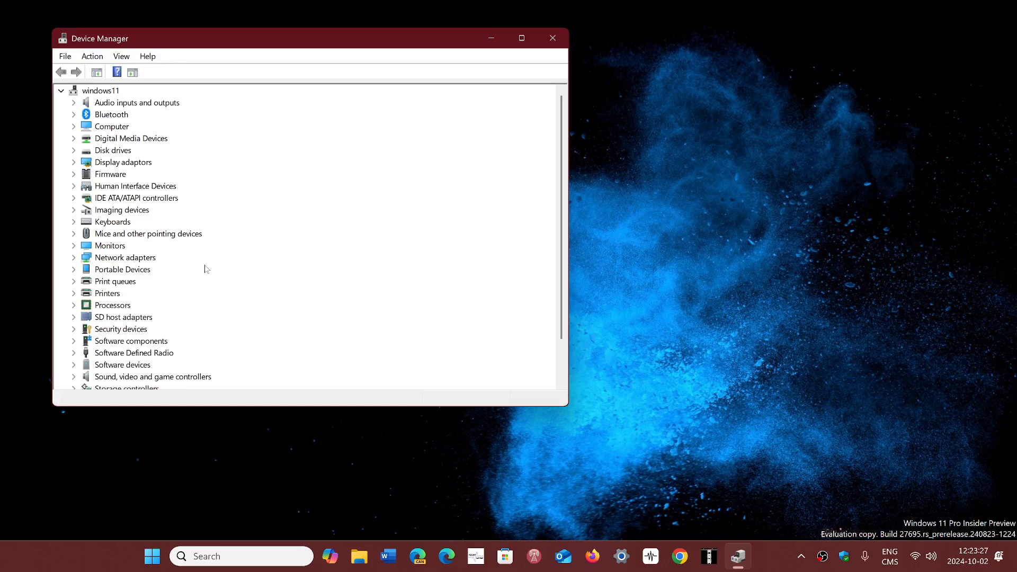
mouse_move(197, 265)
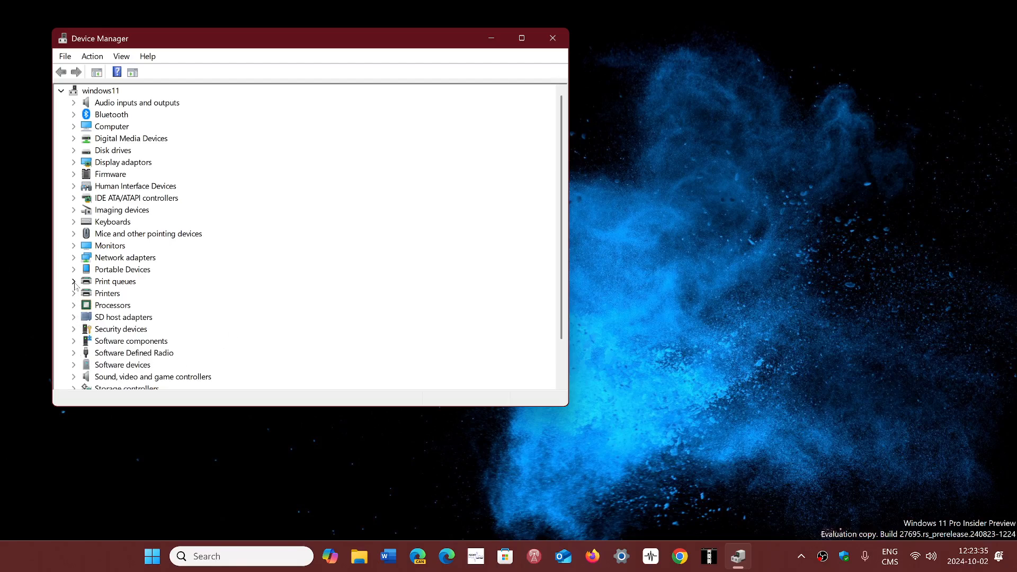
mouse_move(74, 223)
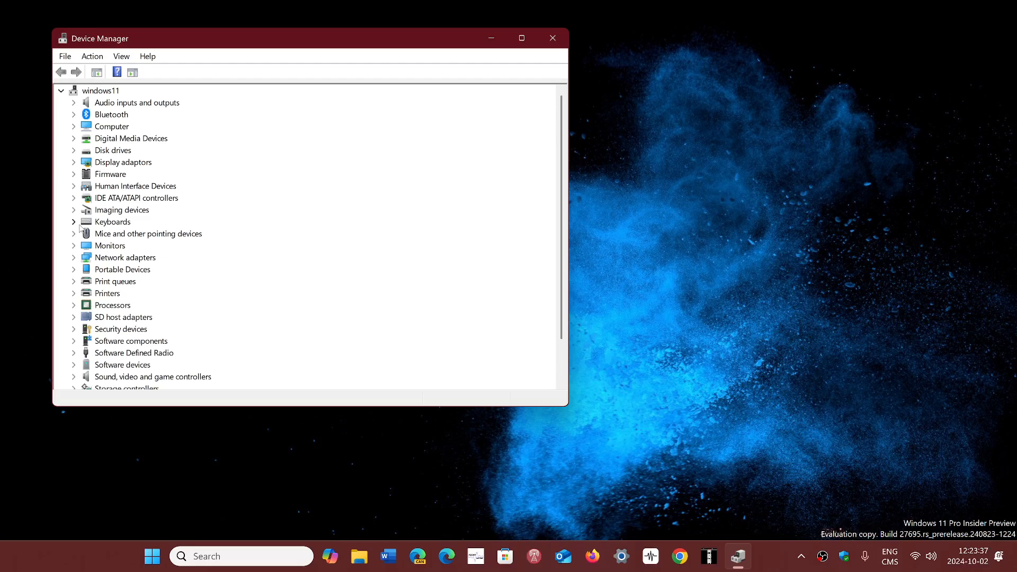
mouse_move(74, 380)
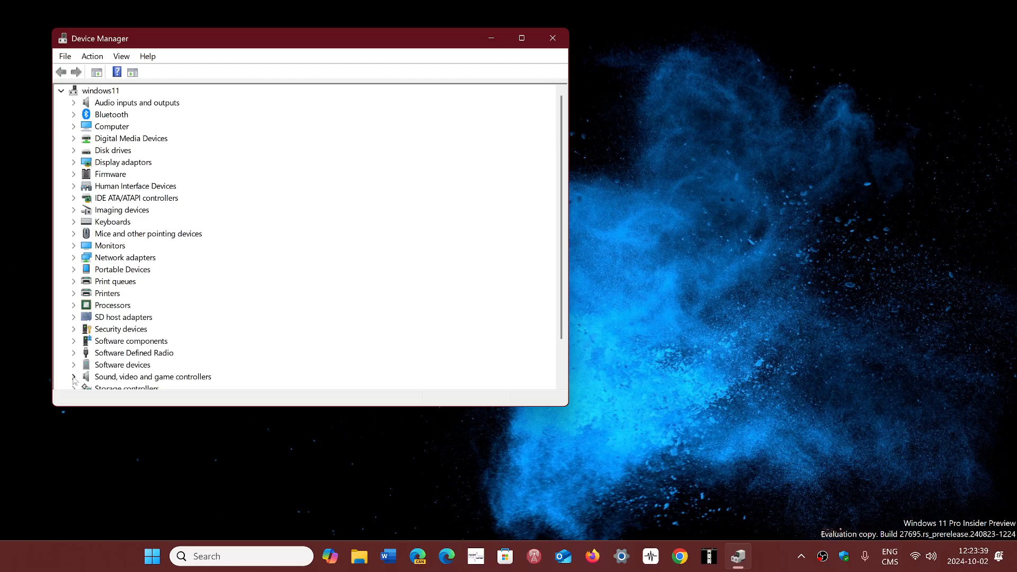
left_click(74, 377)
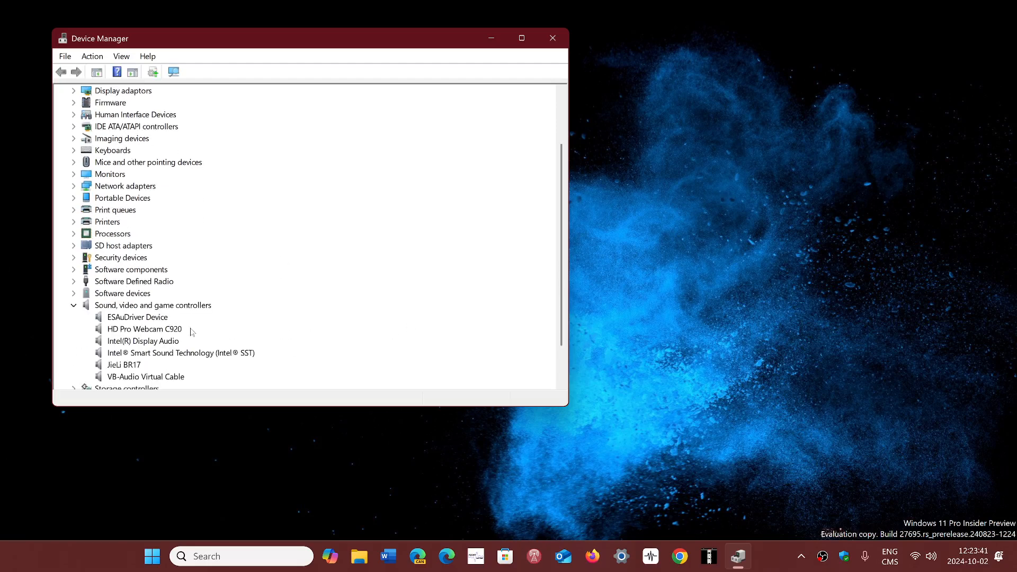
mouse_move(302, 356)
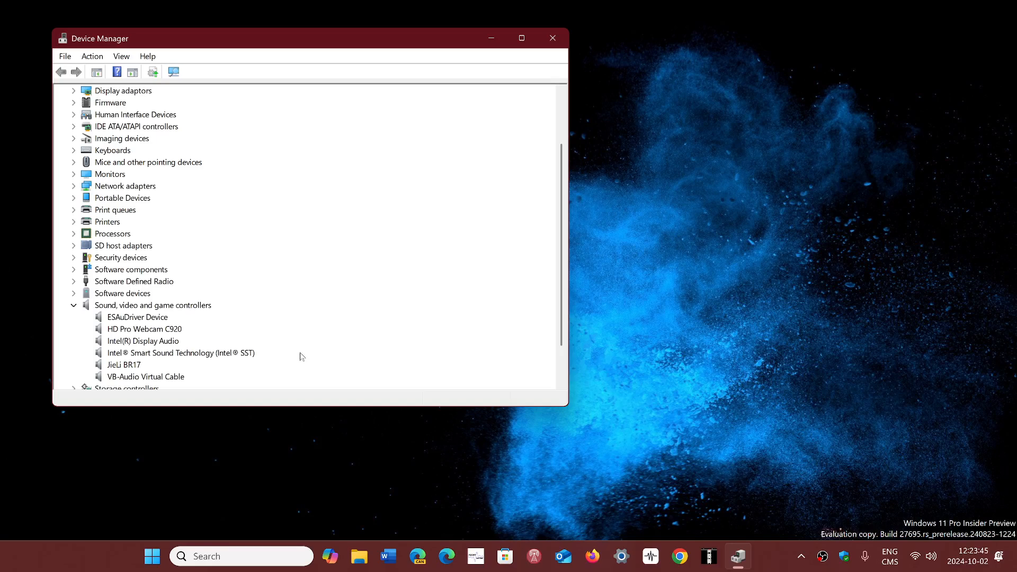
mouse_move(184, 361)
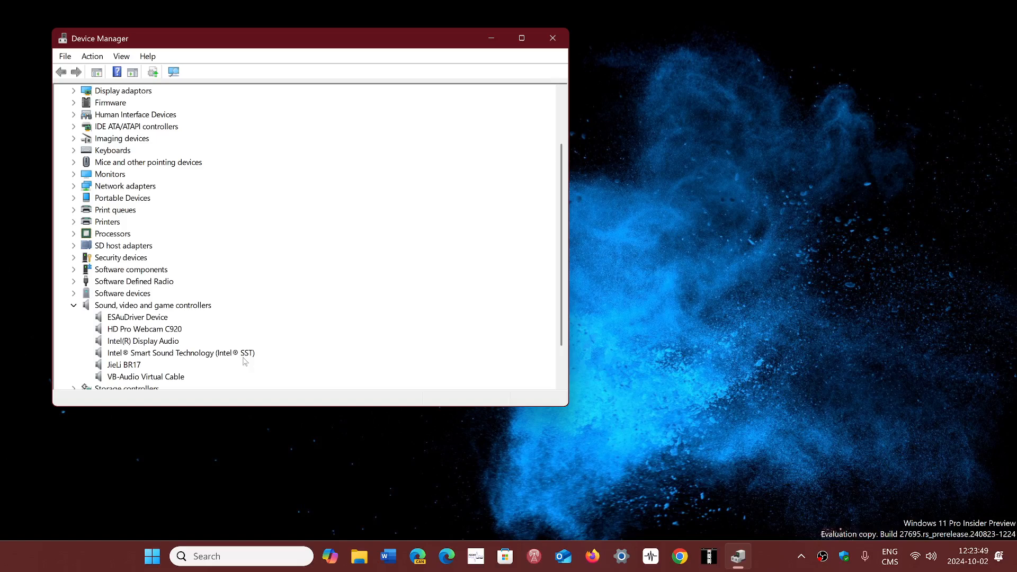
mouse_move(220, 356)
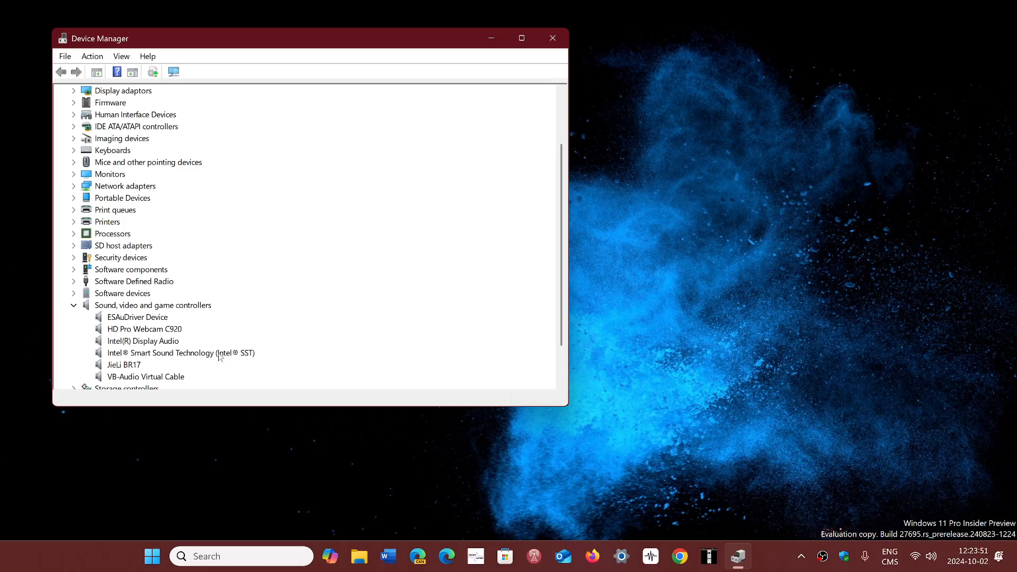
View the Intel Smart Sound Technology Driver details (version 10.23.0.2996) and dismiss with OK
double_click(180, 353)
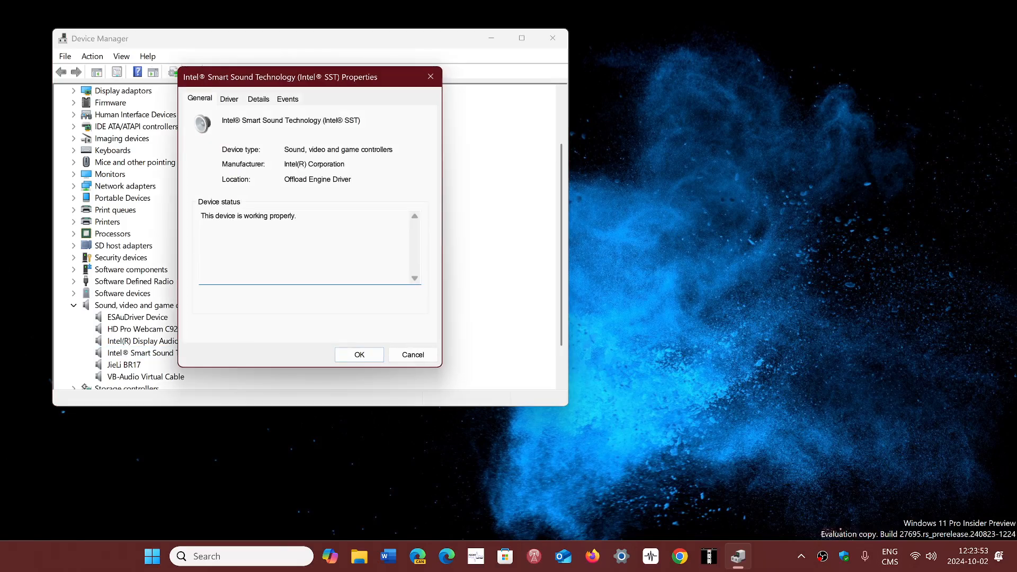
left_click(229, 99)
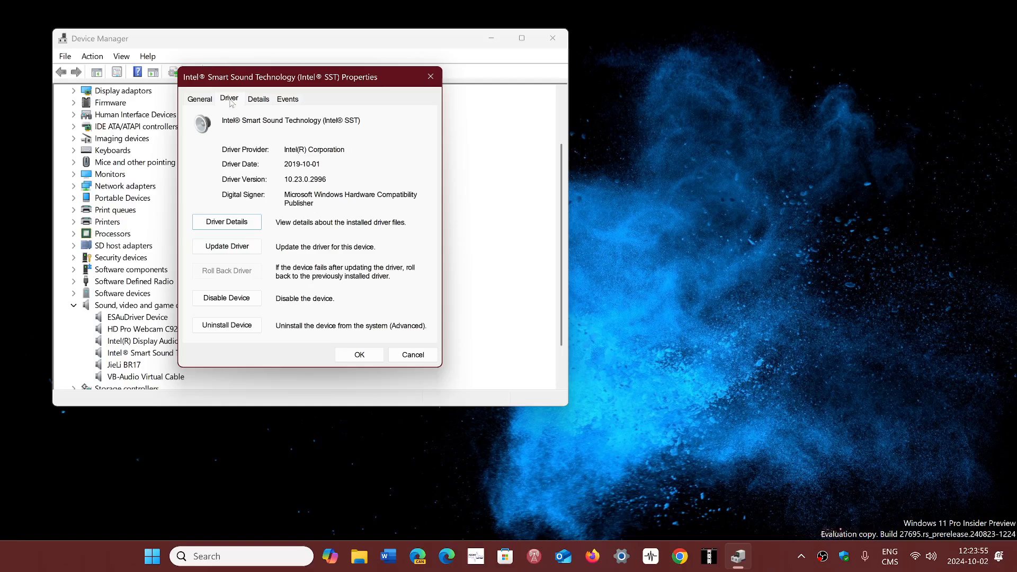
mouse_move(371, 176)
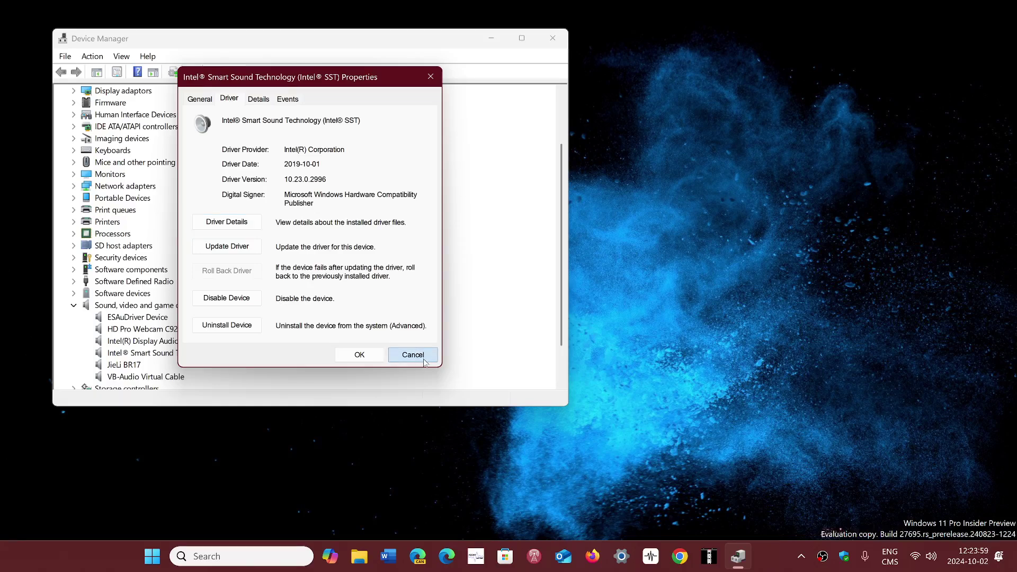
left_click(413, 355)
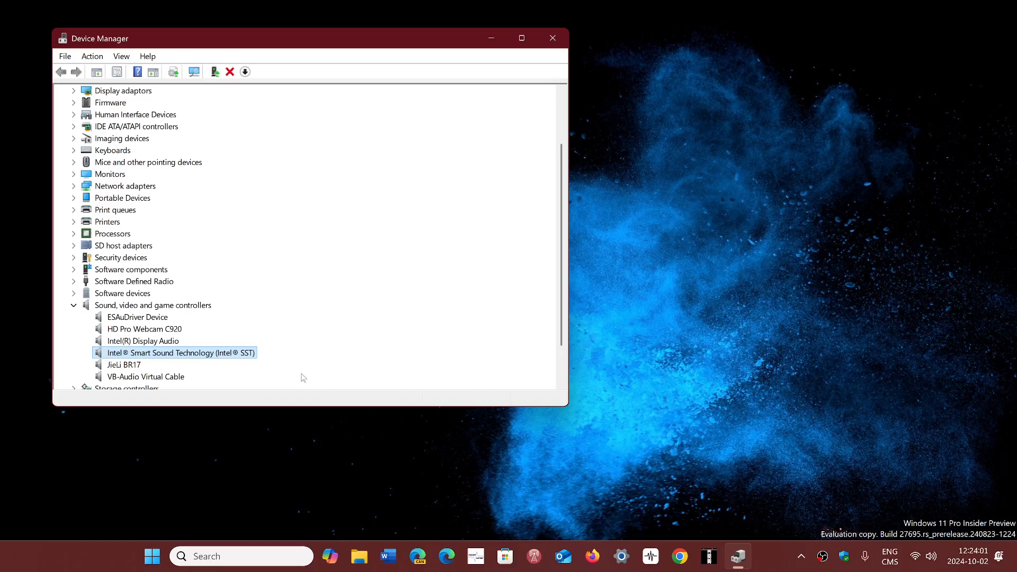
mouse_move(254, 307)
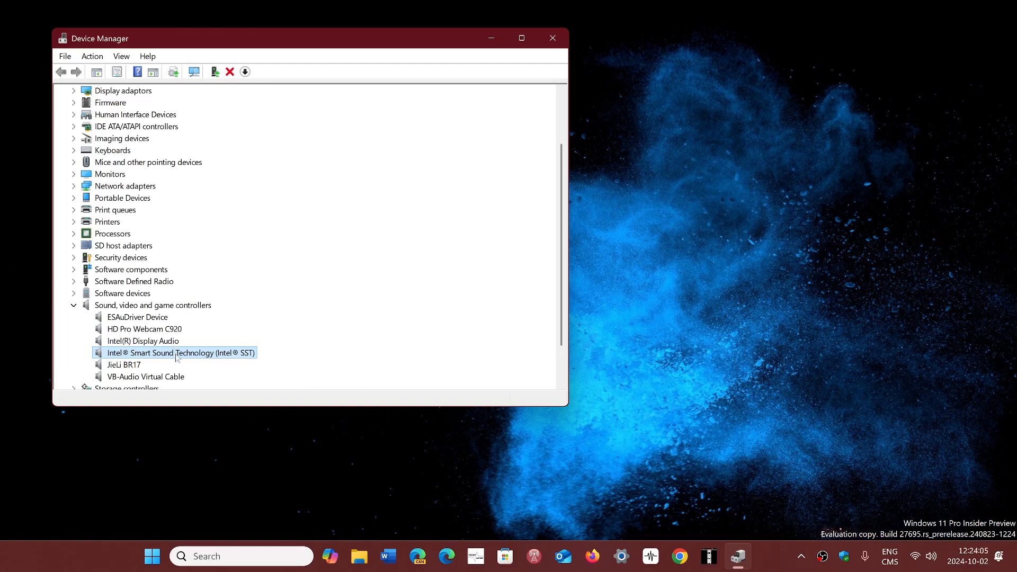
Re-check the driver version 10.23.0.2996 dated 2019-10-01, then close Device Manager
double_click(175, 353)
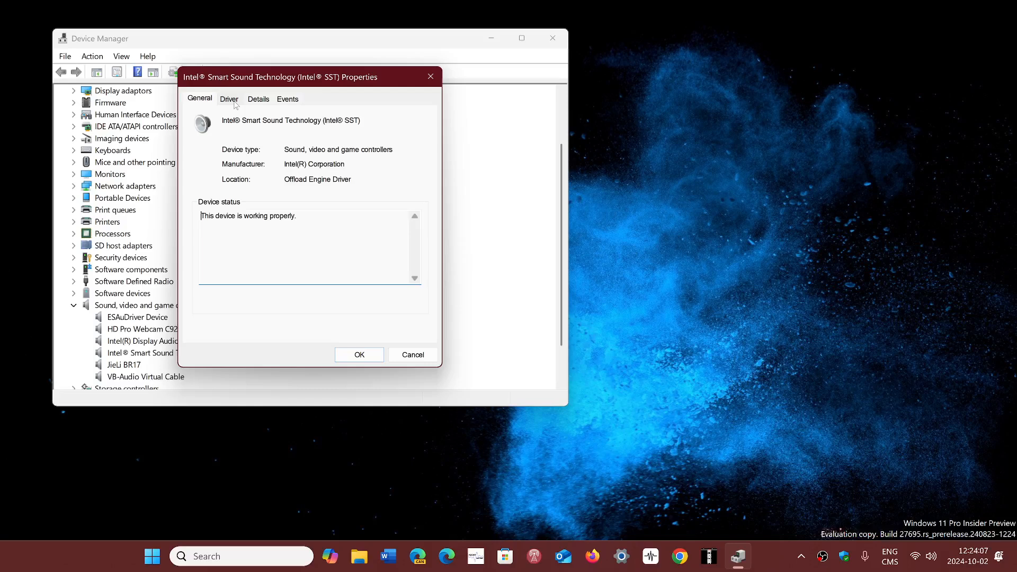
left_click(229, 100)
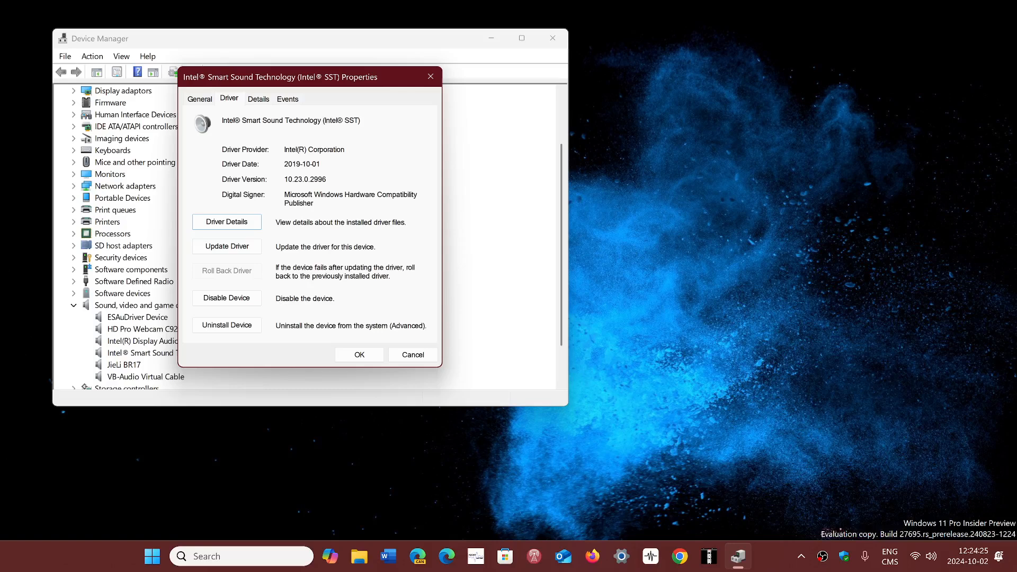
mouse_move(503, 338)
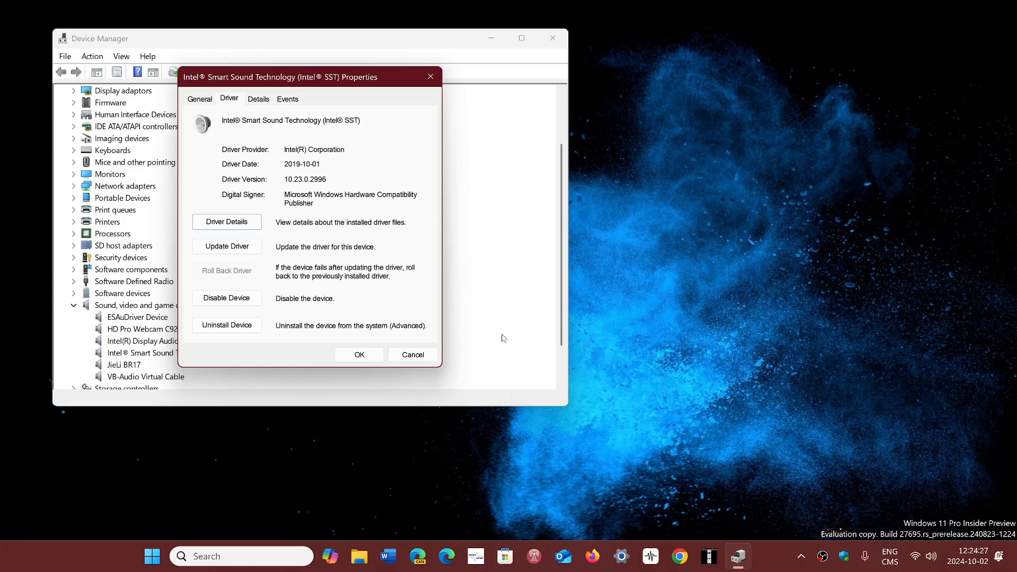
left_click(413, 354)
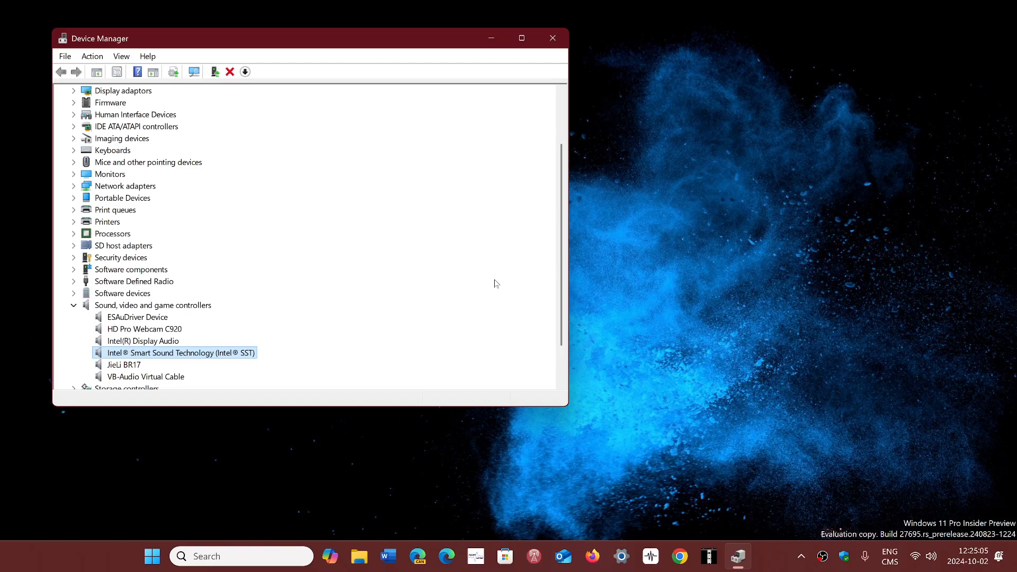
mouse_move(432, 279)
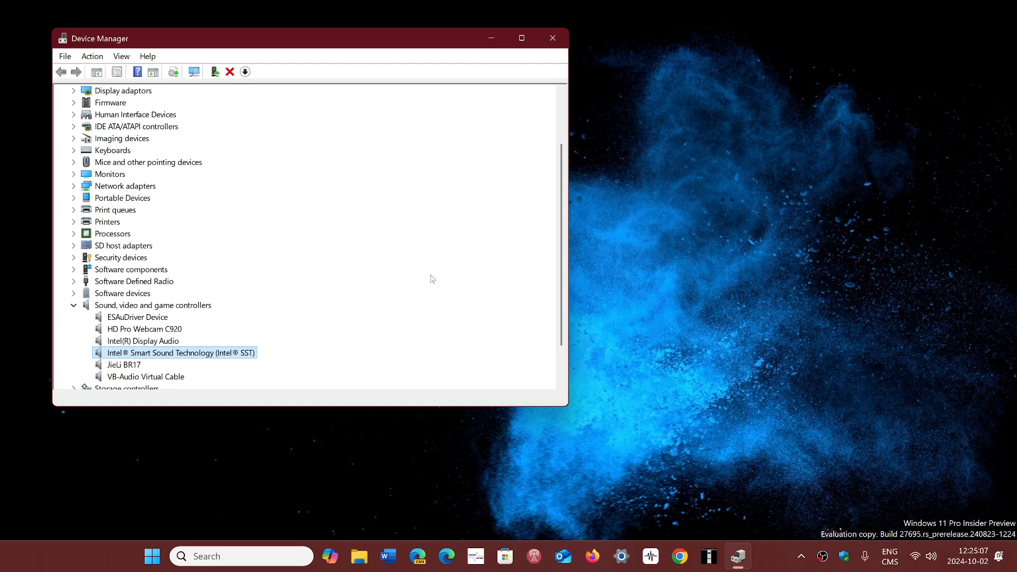
left_click(553, 38)
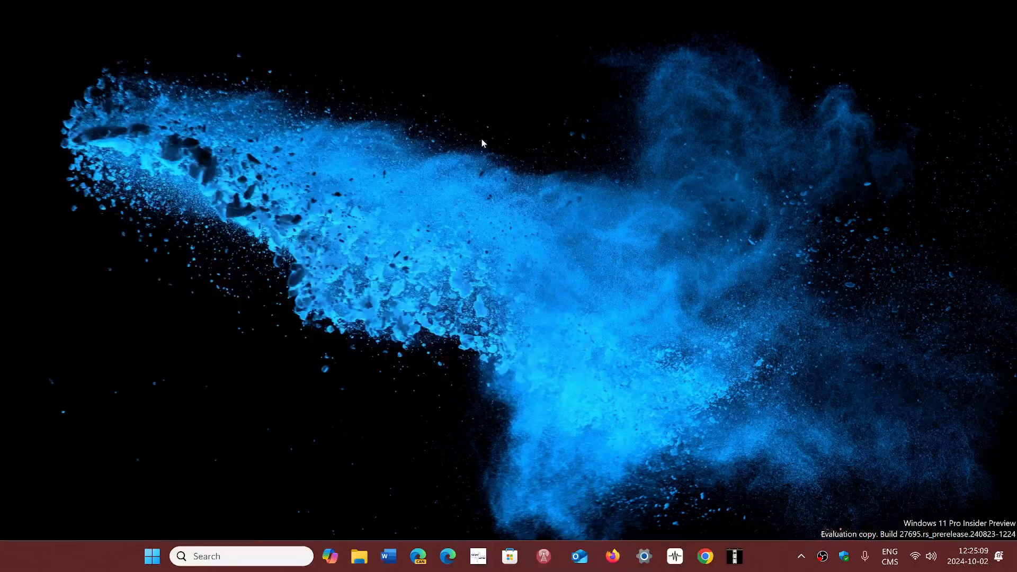
In Settings, confirm Windows Update shows no optional updates available, then close Settings
left_click(152, 556)
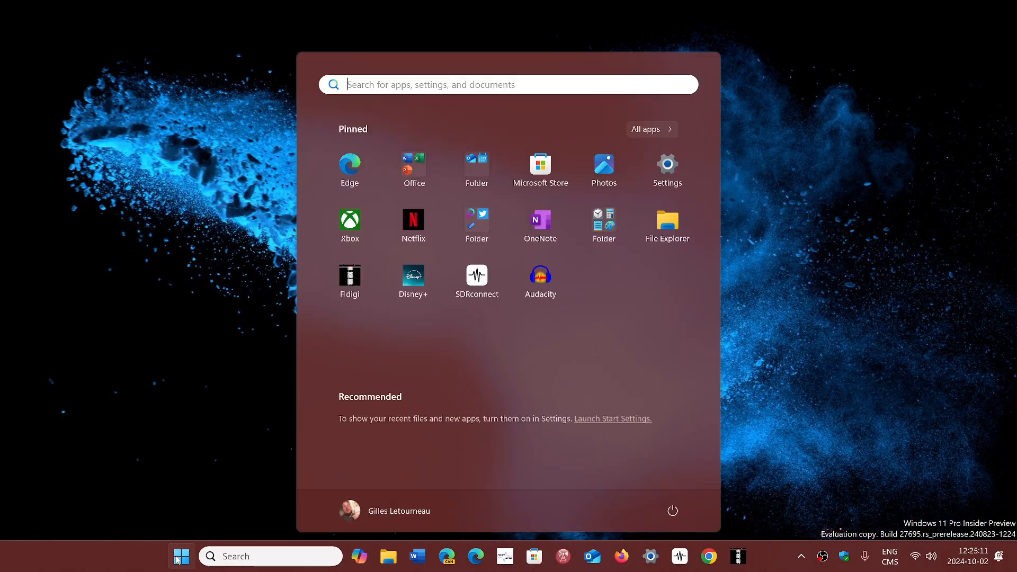
mouse_move(670, 175)
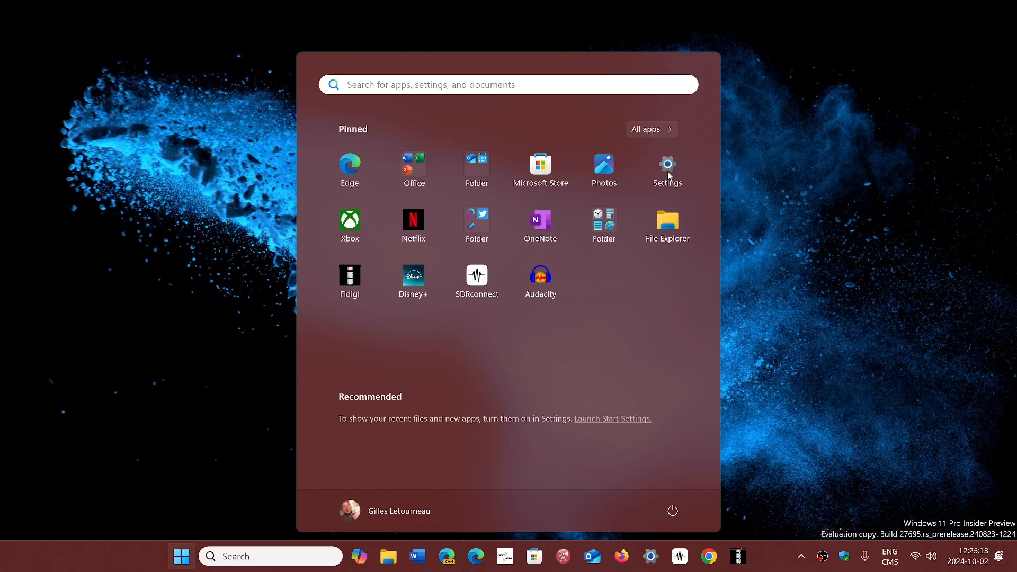
left_click(667, 164)
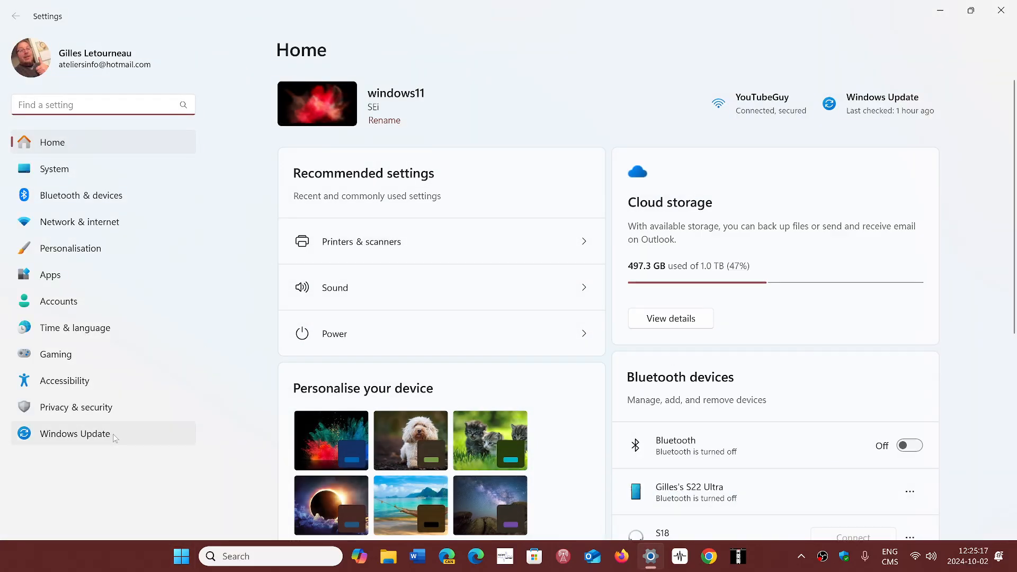
left_click(74, 434)
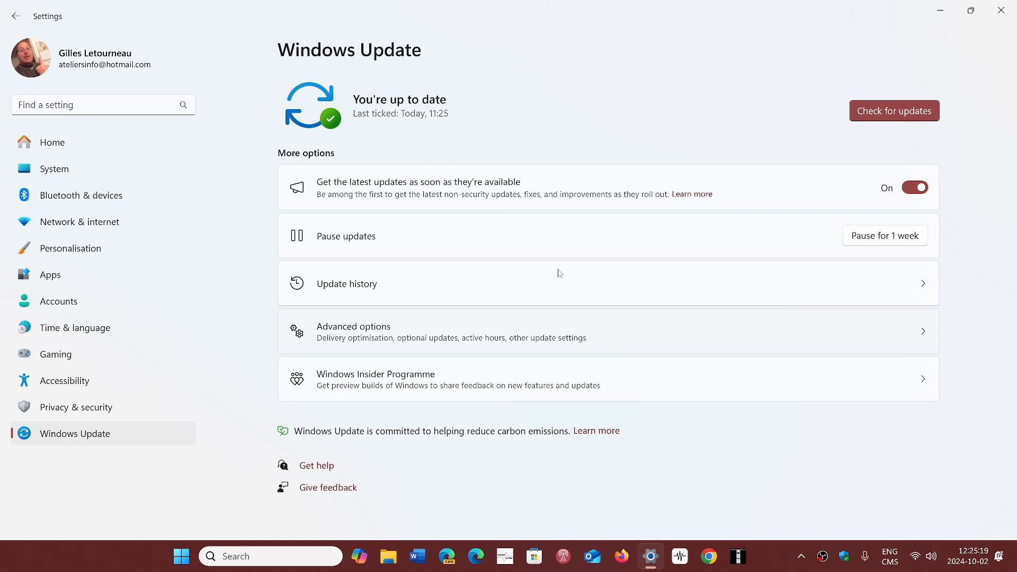
mouse_move(594, 279)
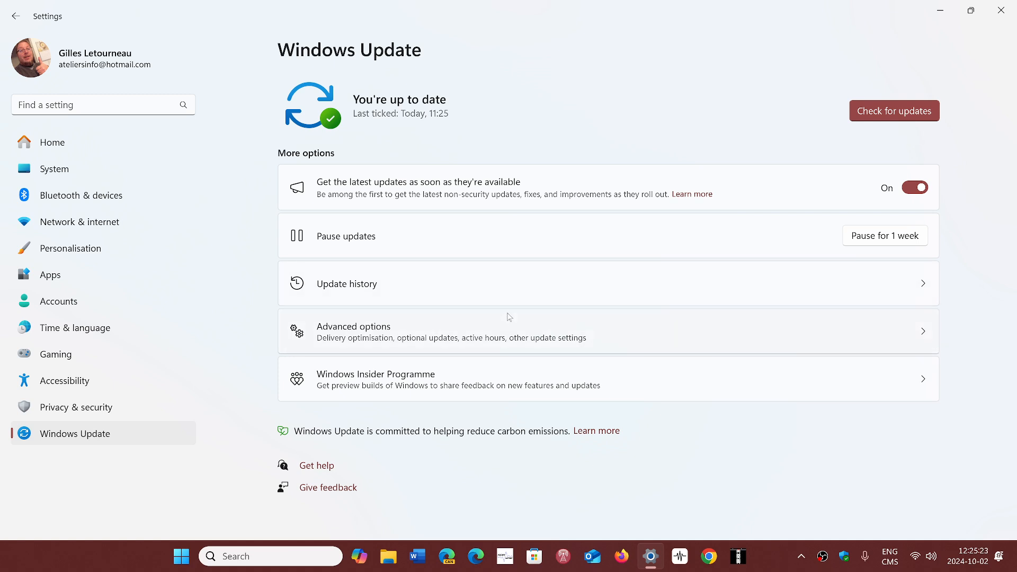
mouse_move(533, 288)
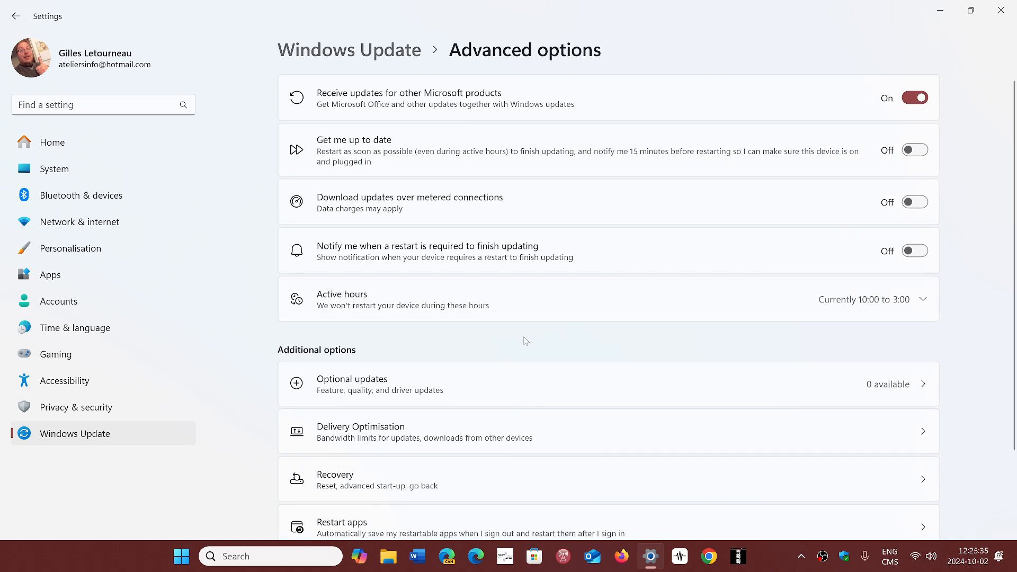
mouse_move(560, 390)
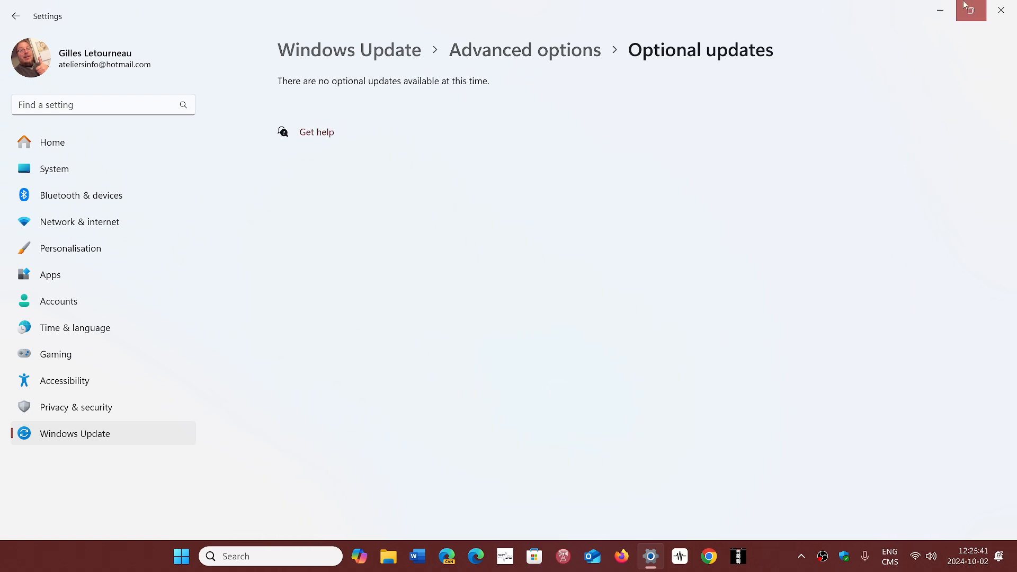
left_click(1001, 9)
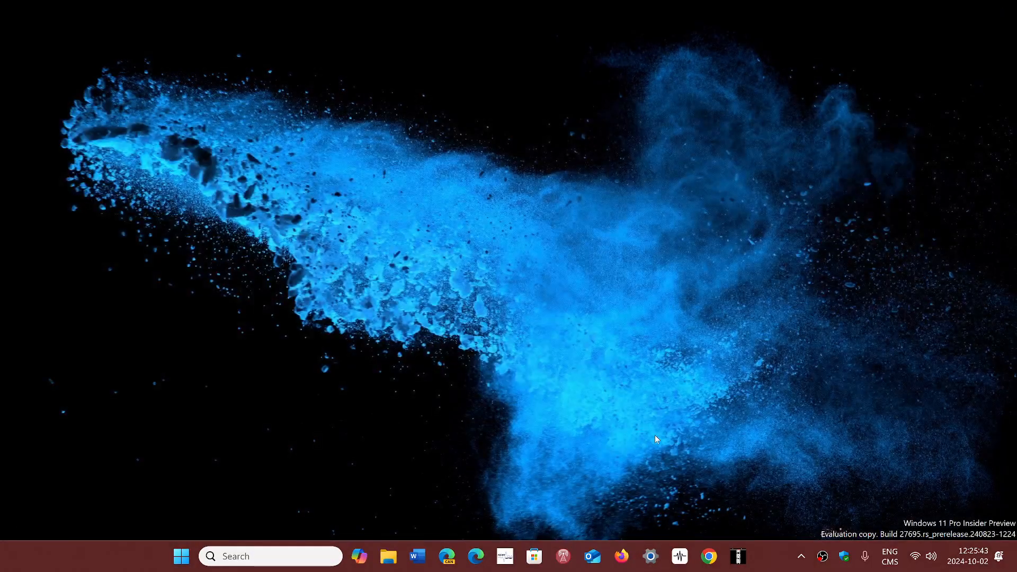
mouse_move(773, 561)
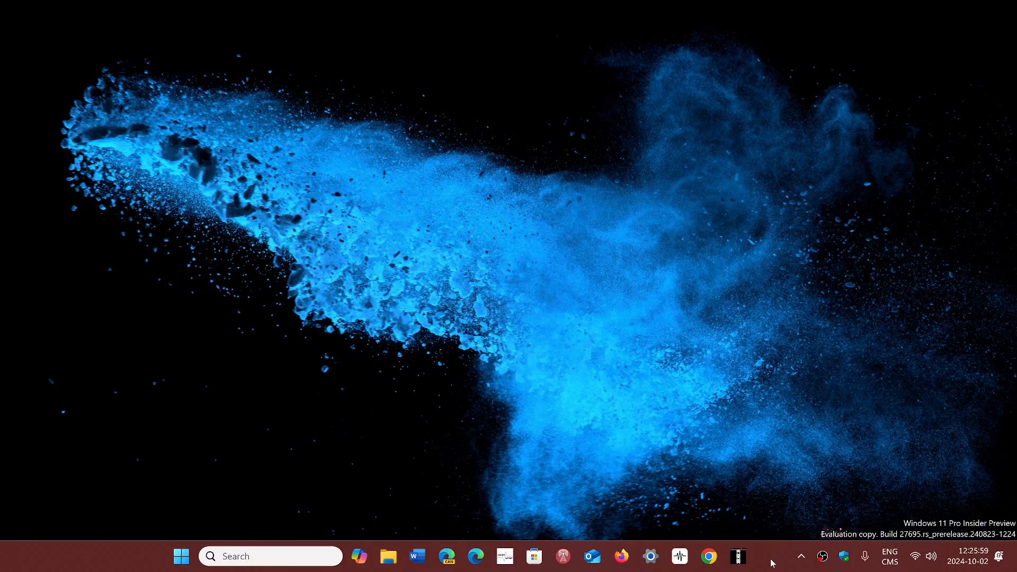
mouse_move(726, 464)
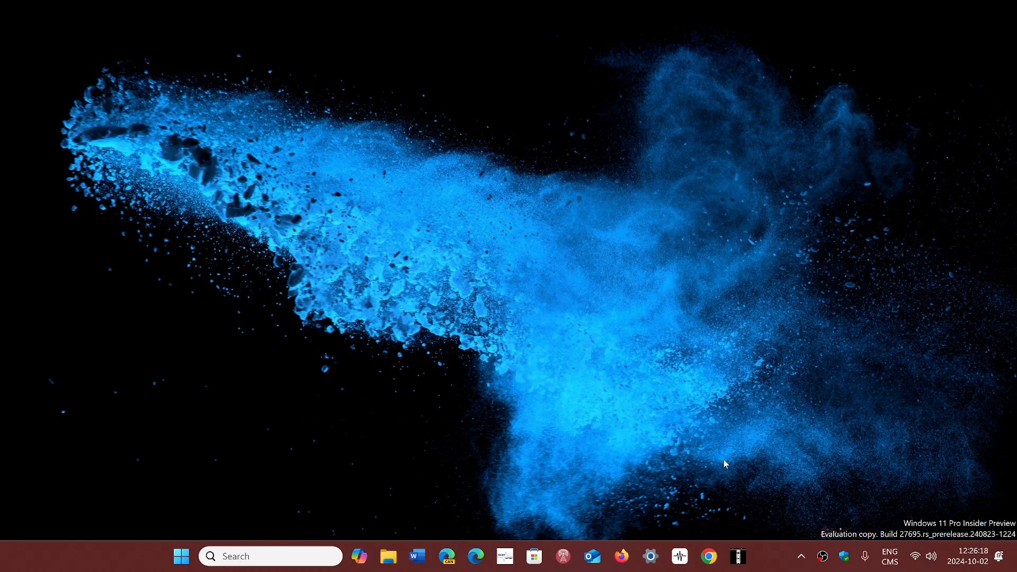
mouse_move(758, 554)
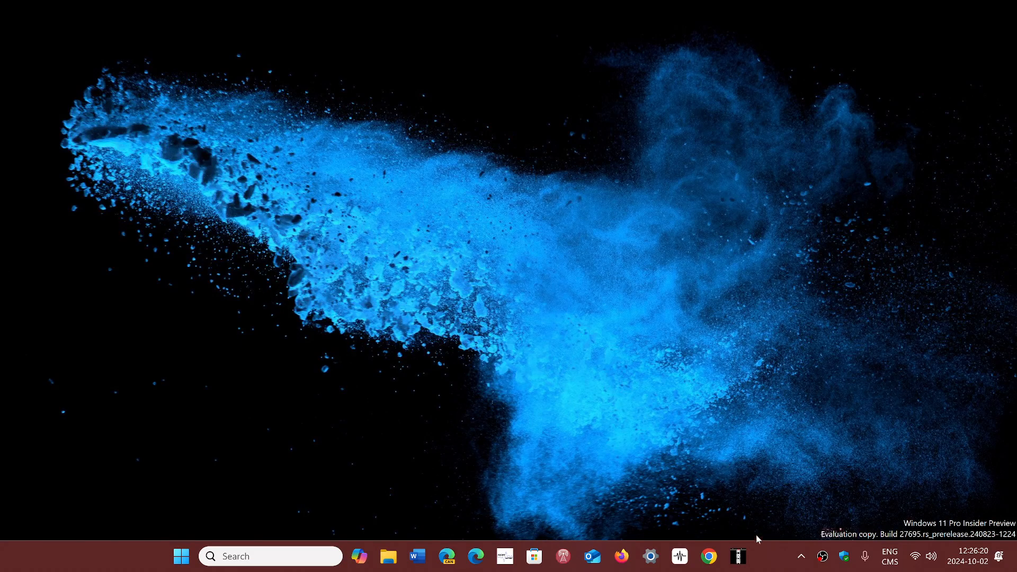
mouse_move(770, 564)
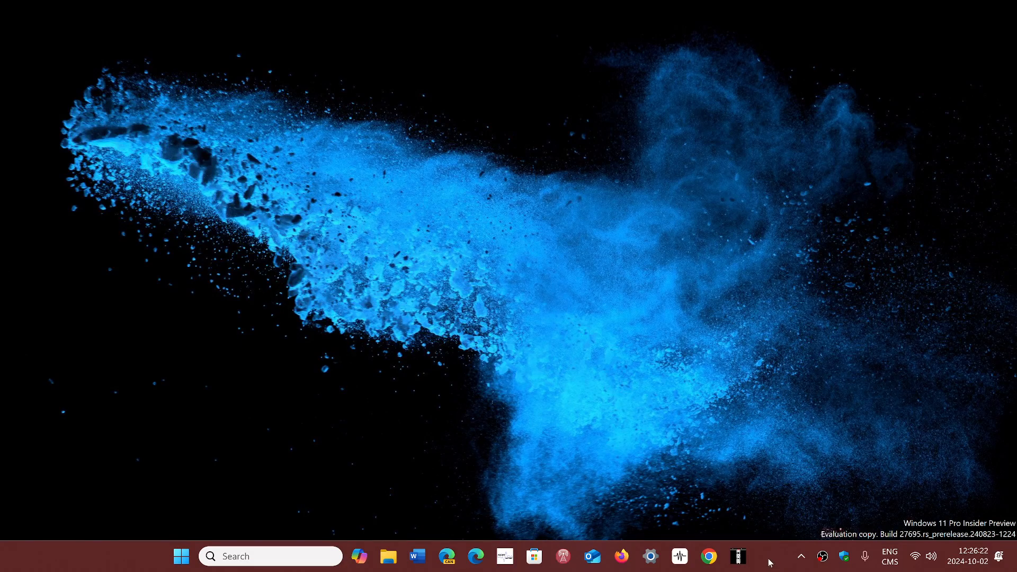